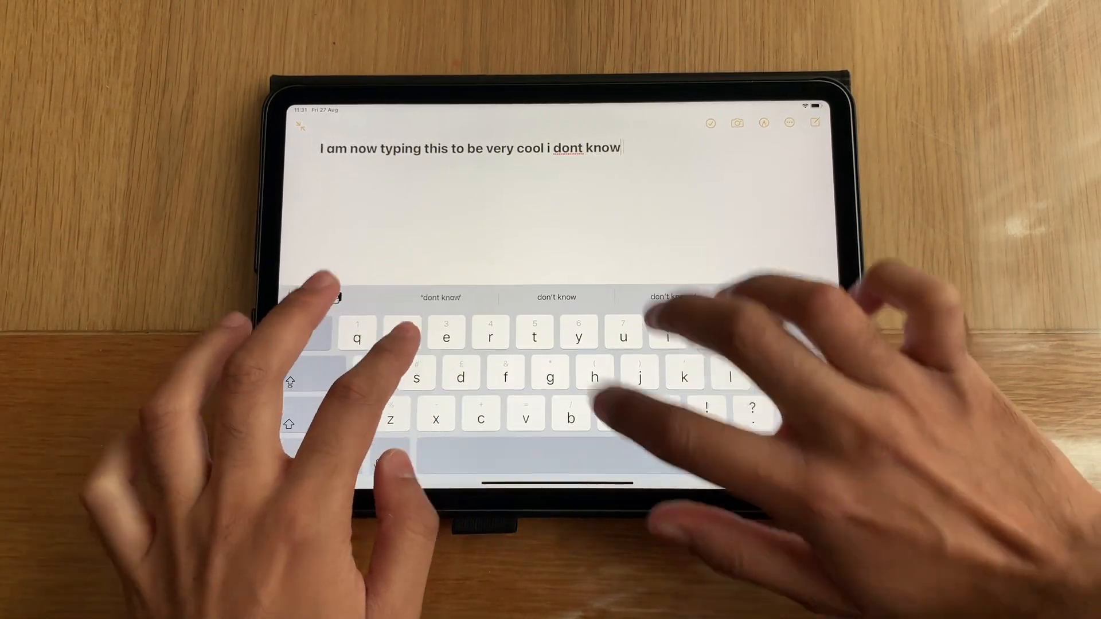
type("what i am sayi")
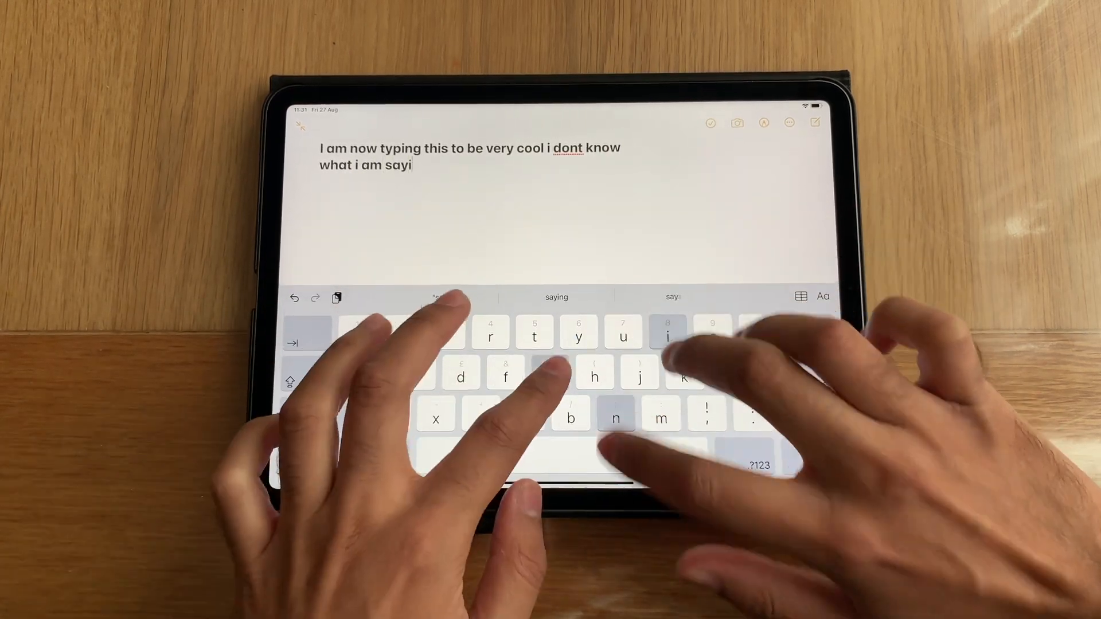